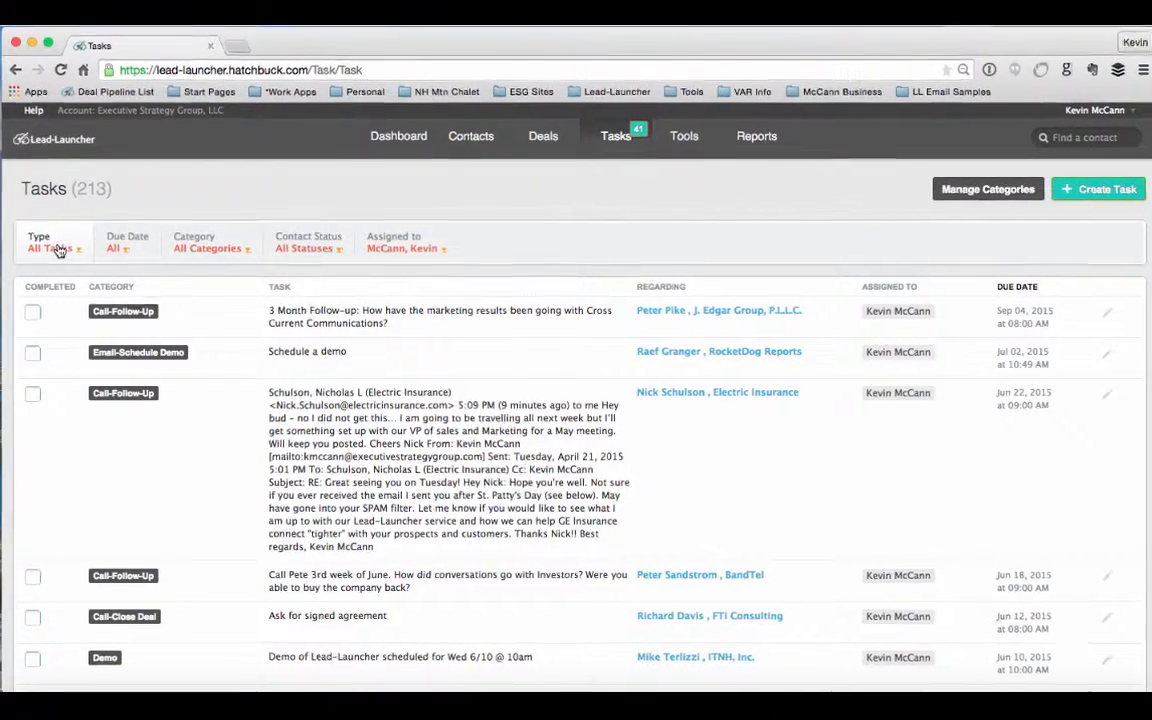
Filter the task list to Completed Tasks (165), sorting Due Date oldest-first and back.
left_click(50, 248)
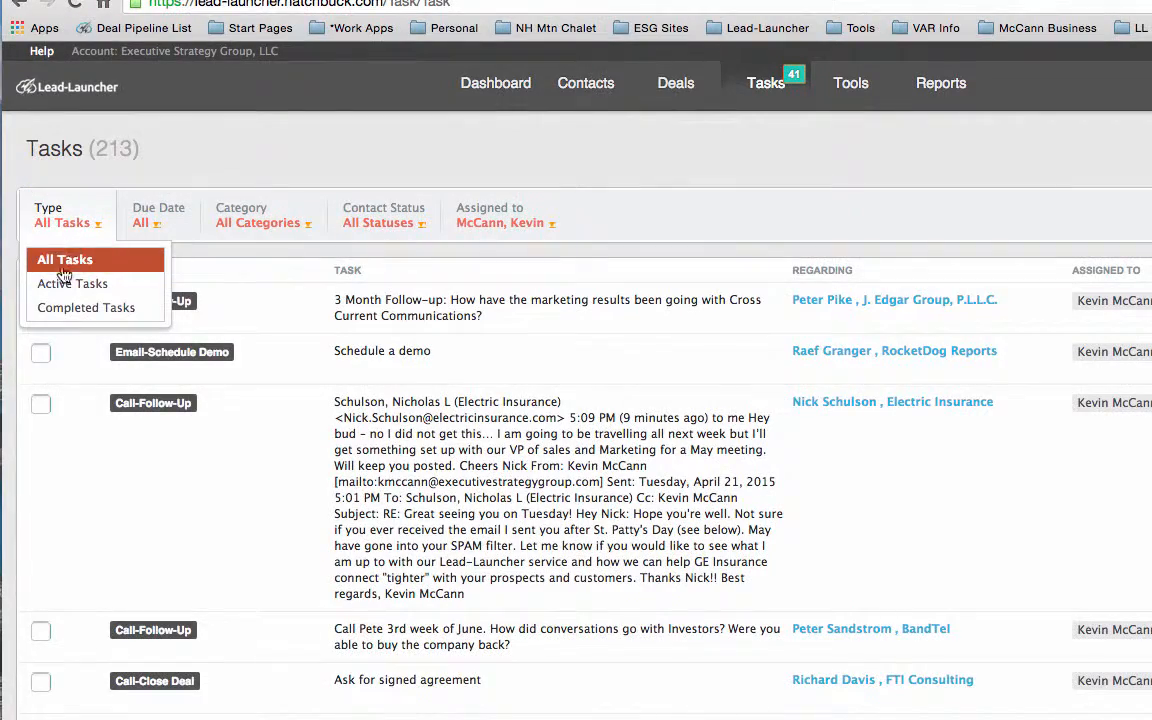
left_click(85, 307)
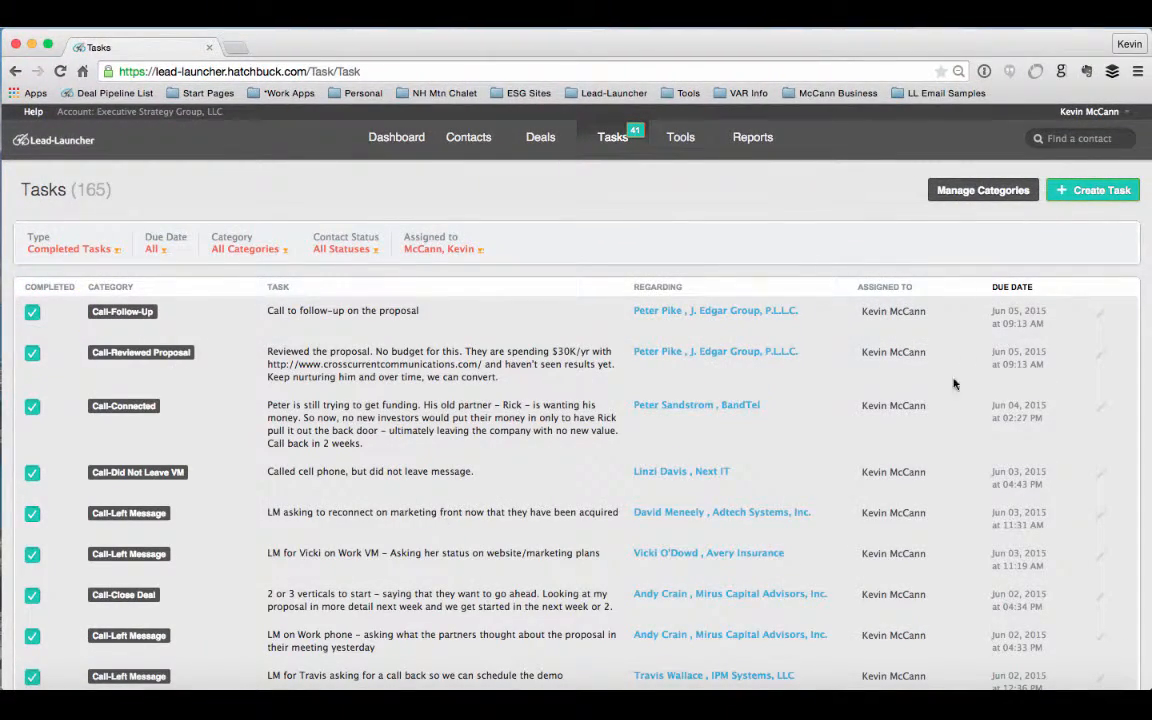
left_click(1012, 287)
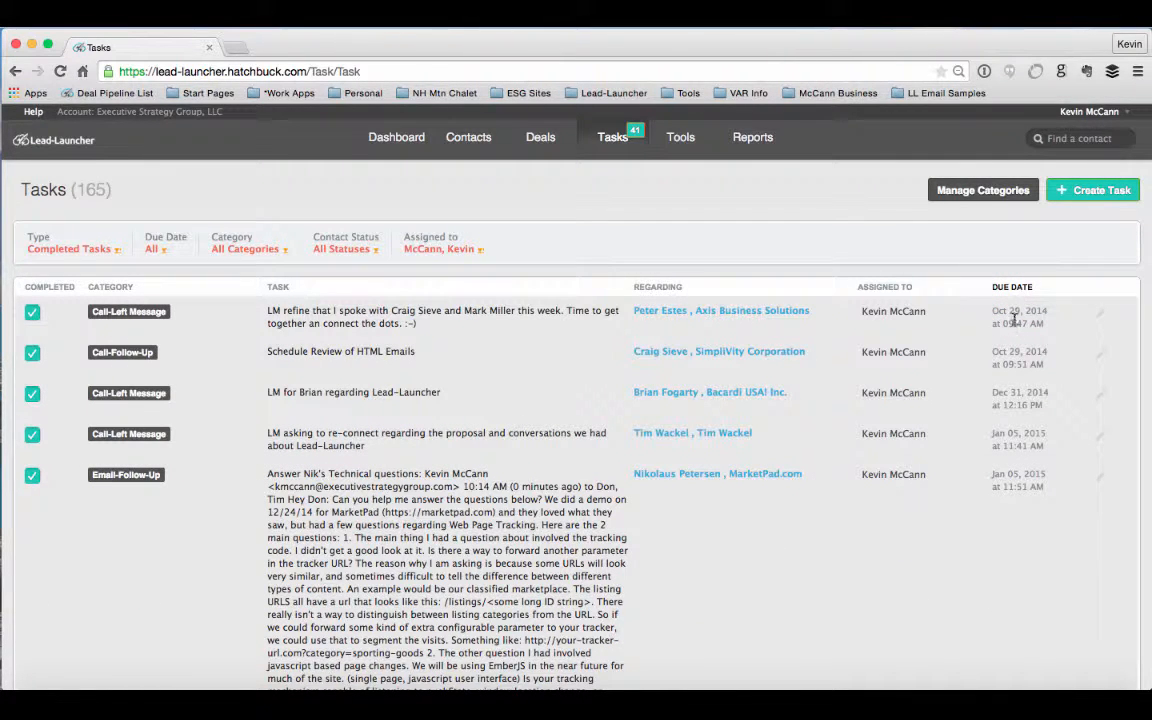
left_click(1012, 287)
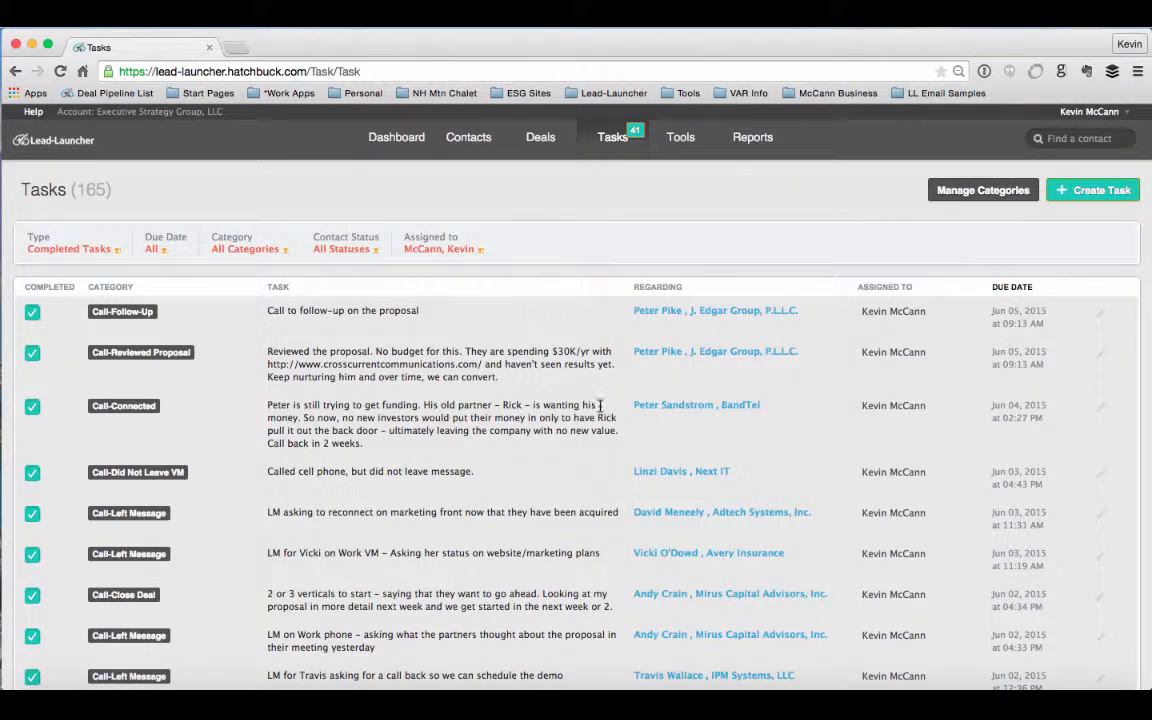
left_click(70, 248)
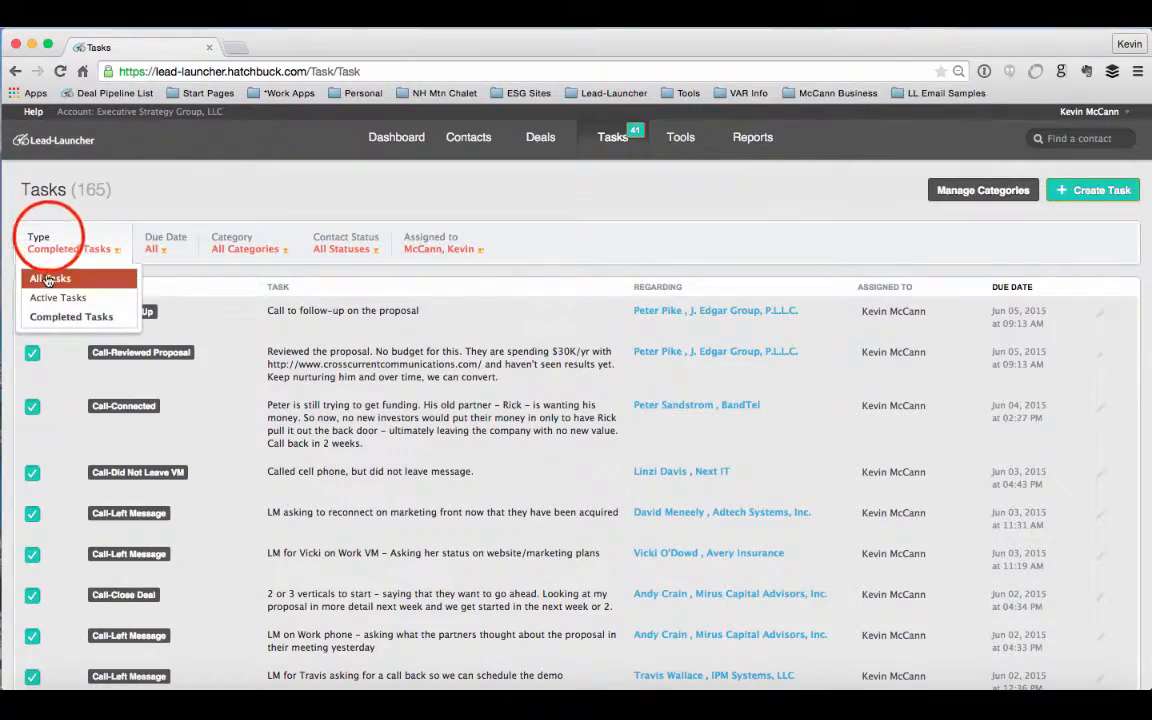
Set Type to Active Tasks and Due Date to Due This Week, leaving six tasks.
left_click(57, 297)
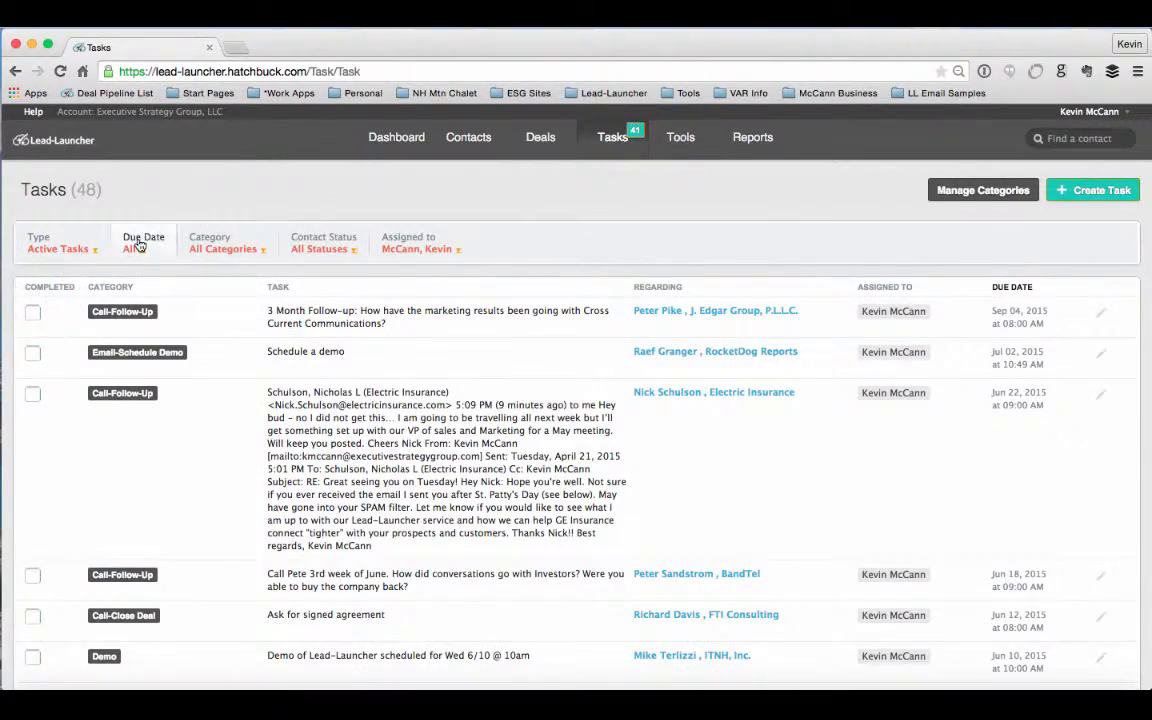
left_click(143, 248)
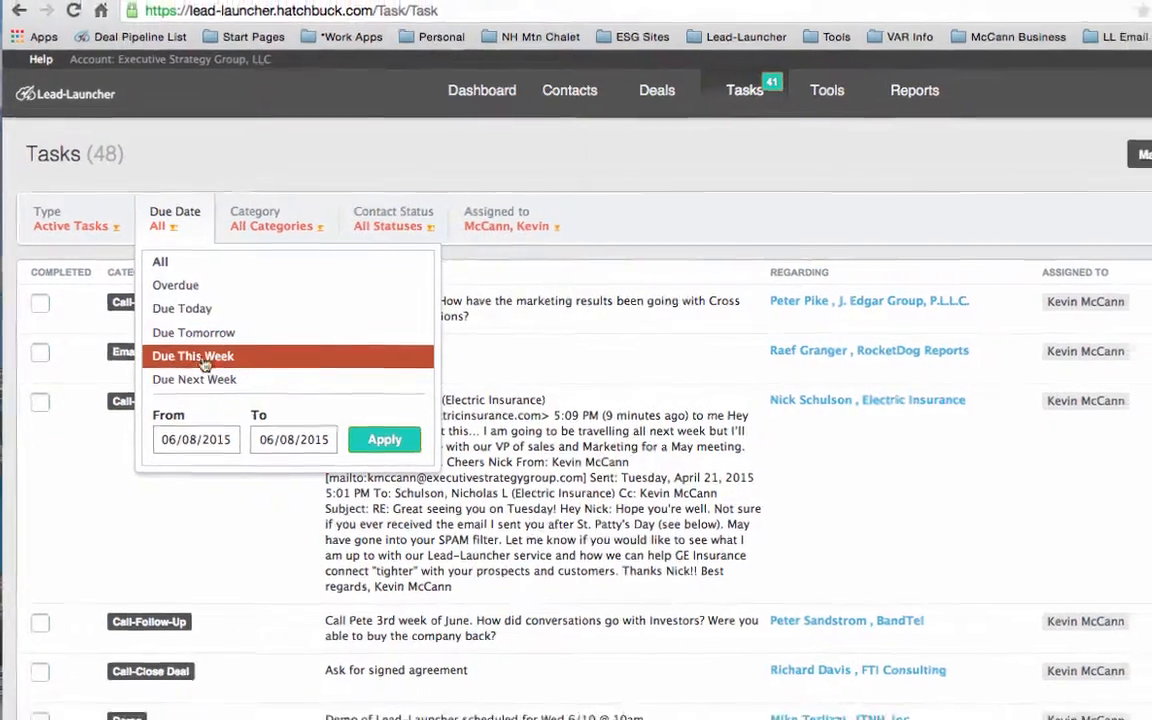
left_click(192, 356)
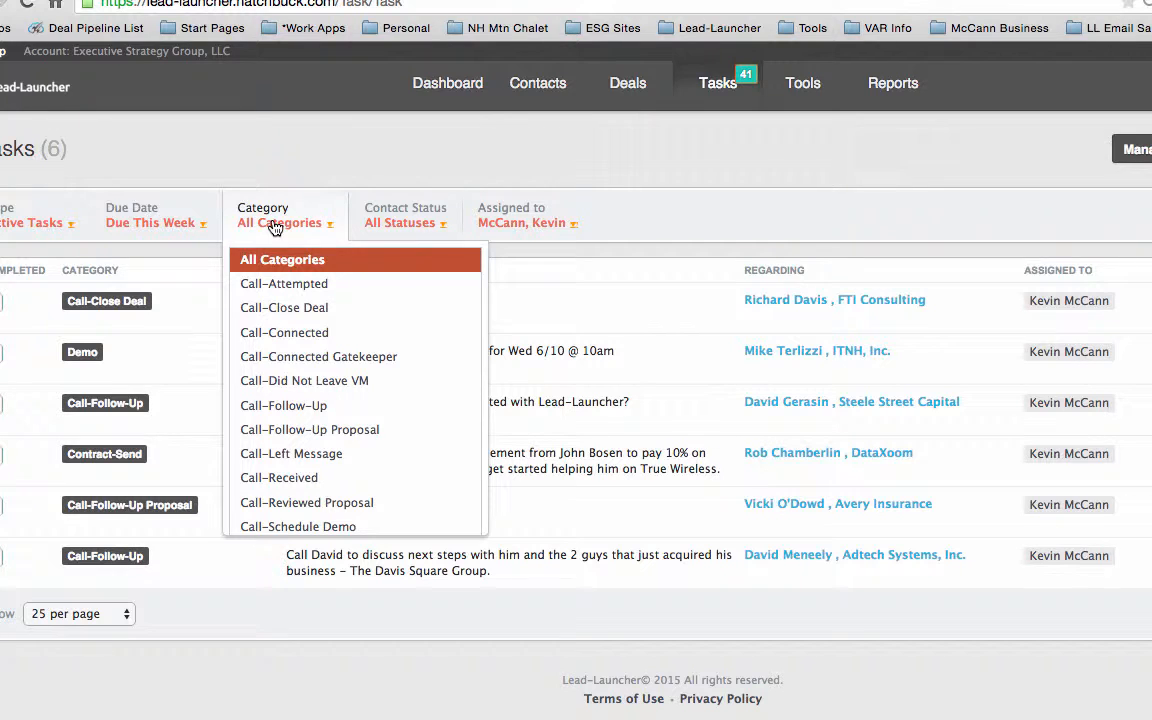
mouse_move(283, 307)
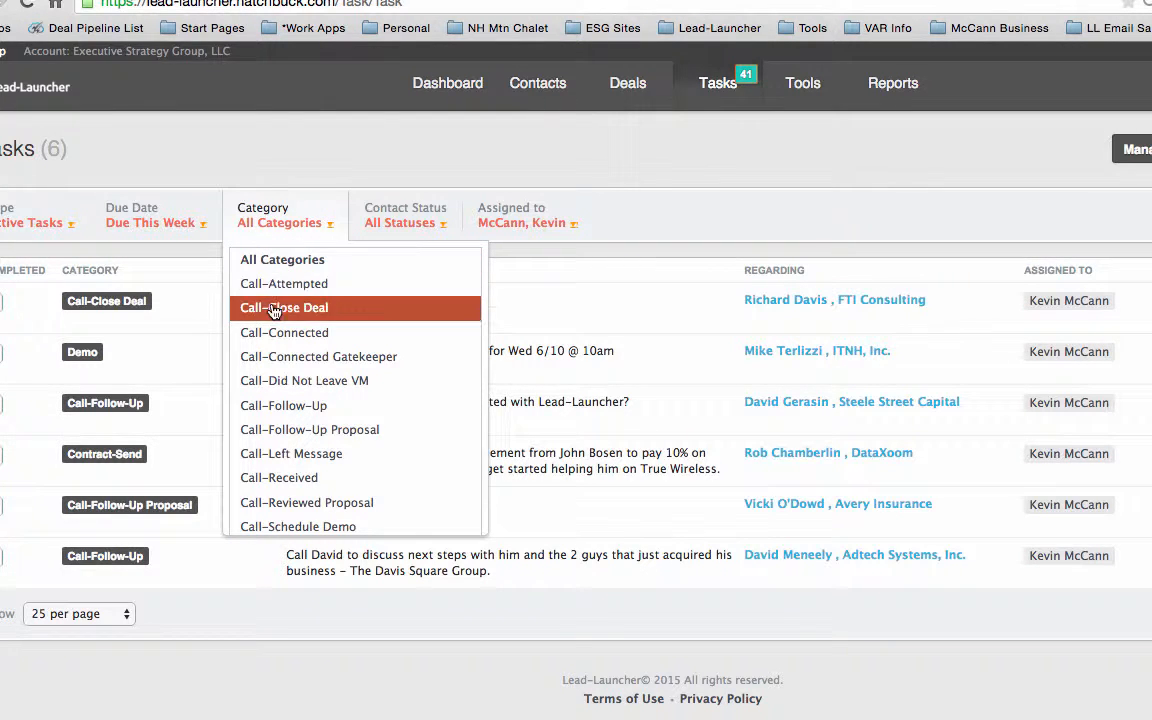
mouse_move(318, 356)
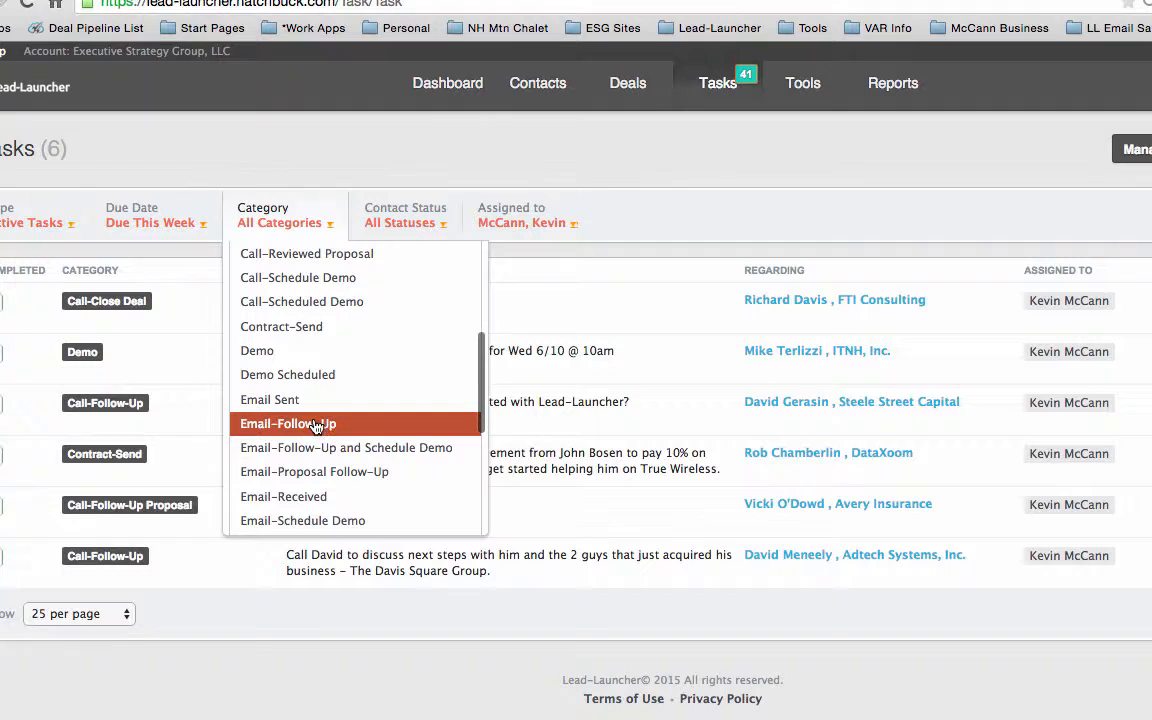
mouse_move(329, 410)
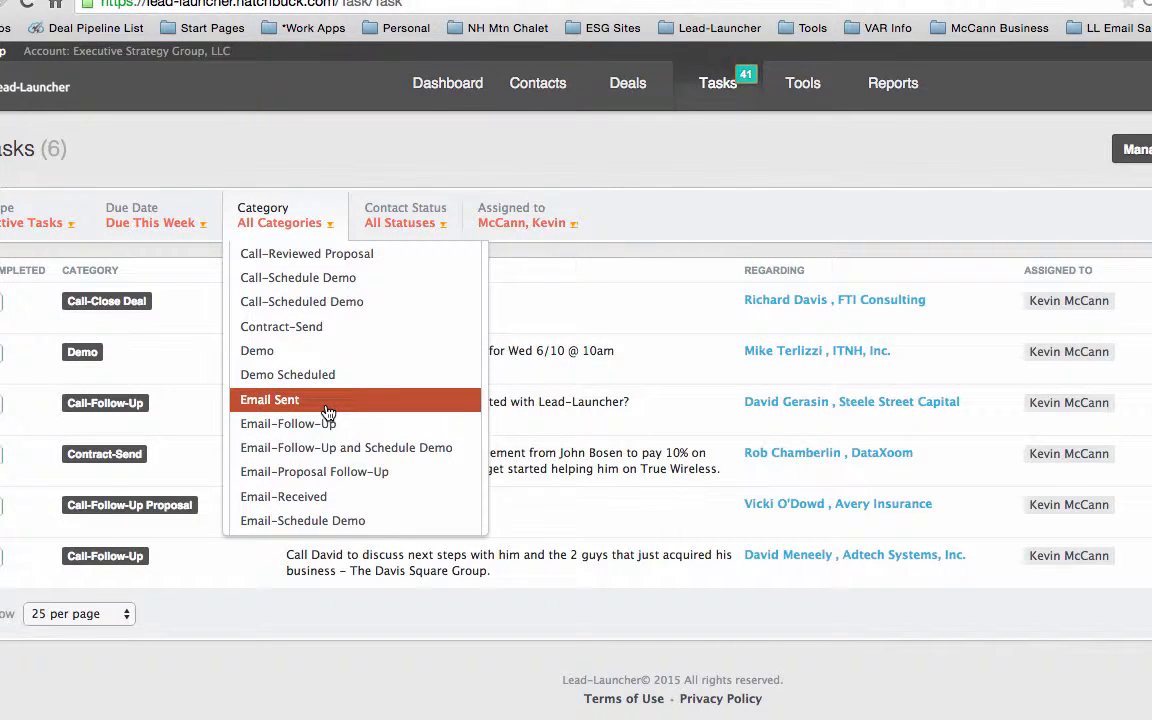
mouse_move(320, 423)
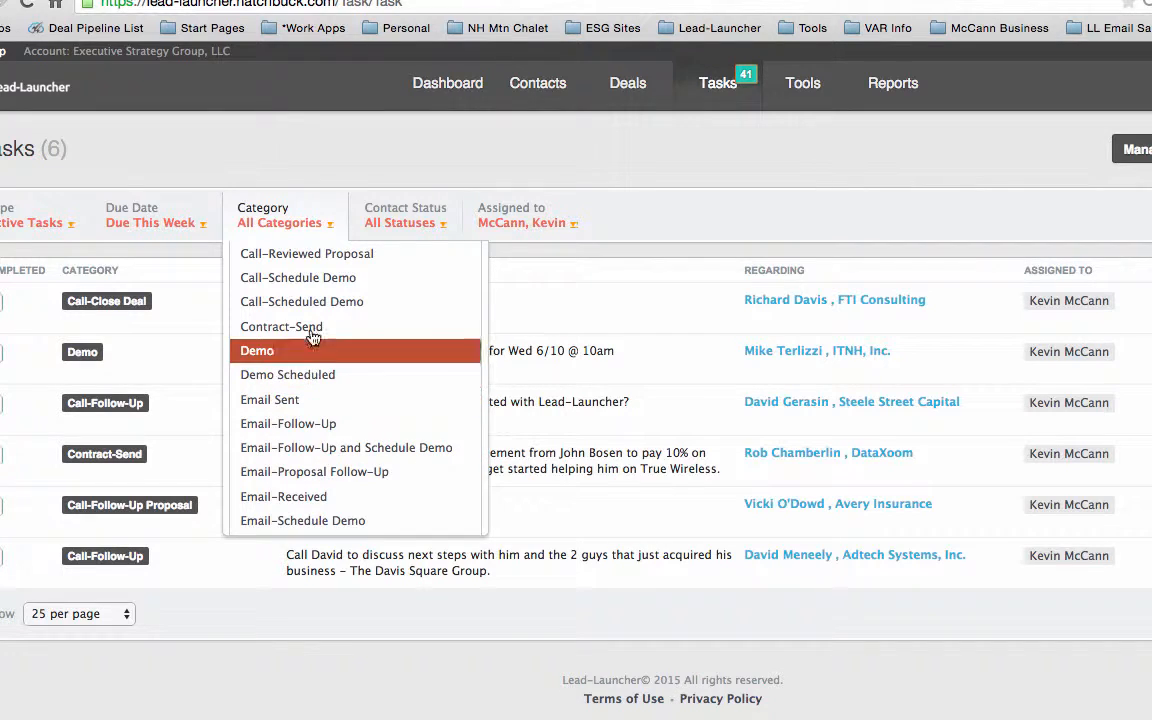
mouse_move(309, 326)
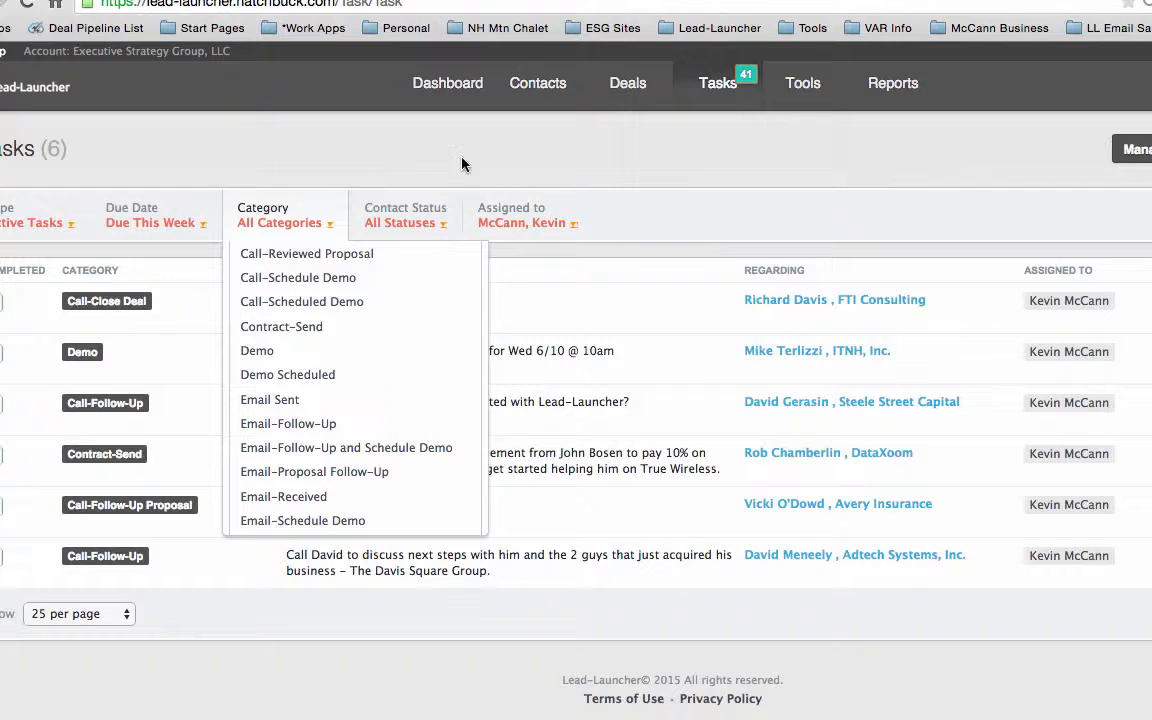
mouse_move(465, 152)
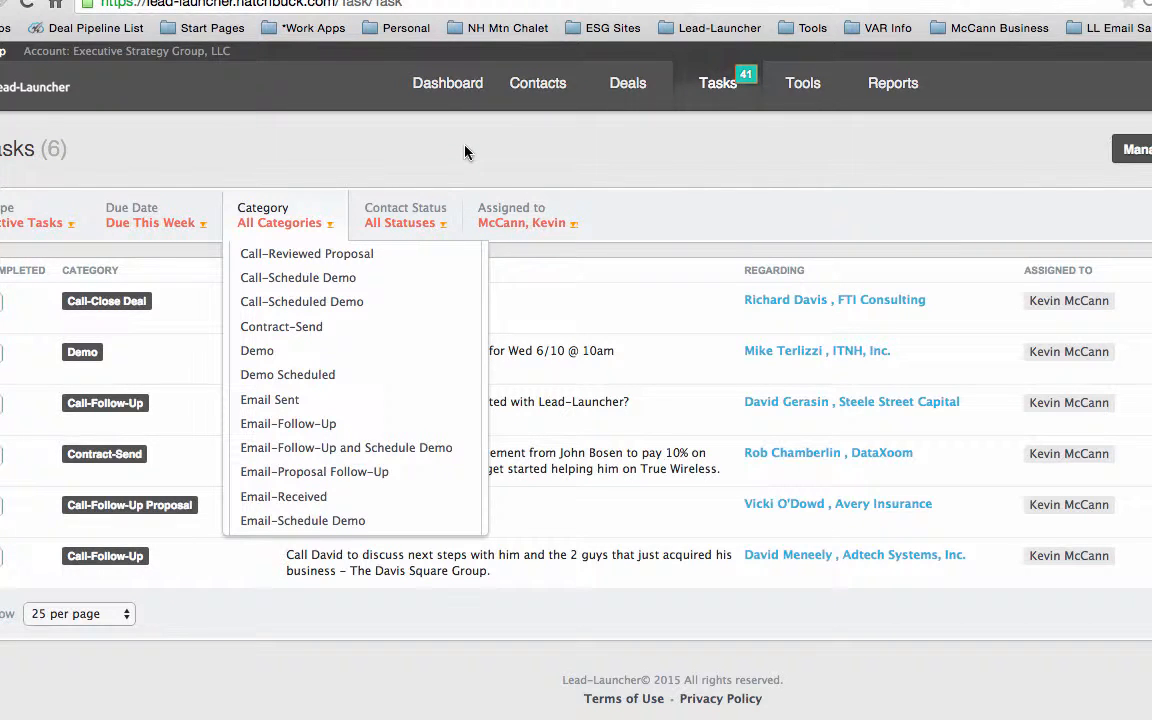
mouse_move(302, 301)
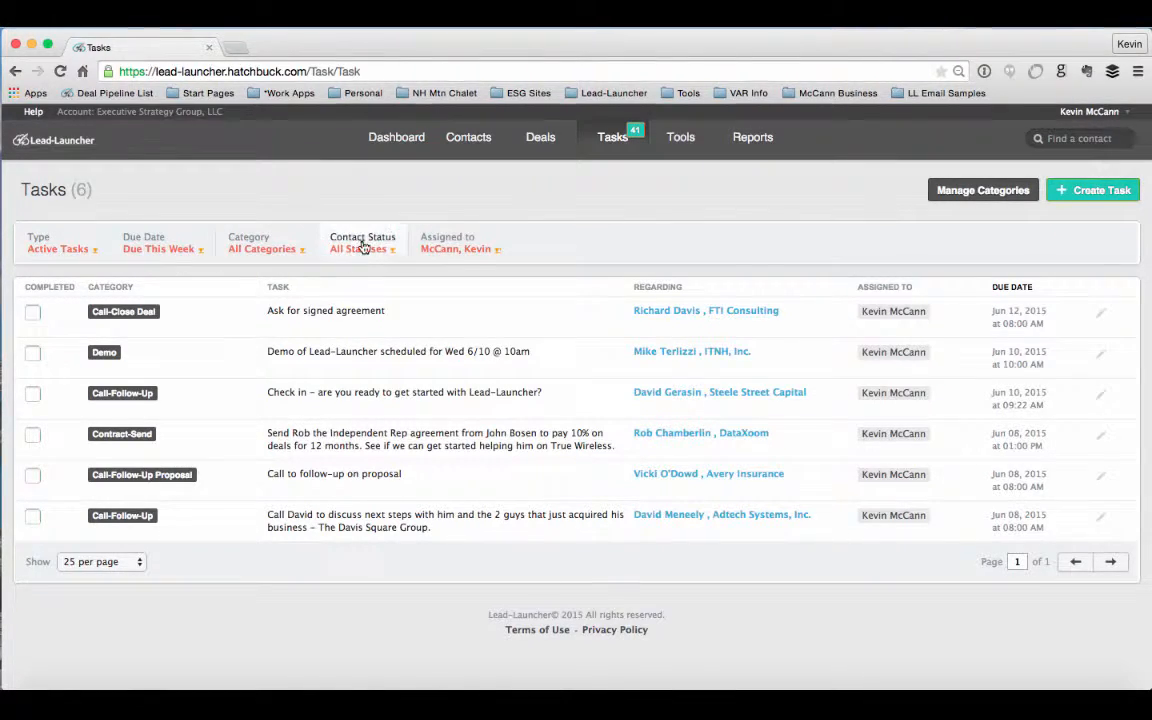
Set the Contact Status filter to Prospect, narrowing the list to one task.
left_click(362, 248)
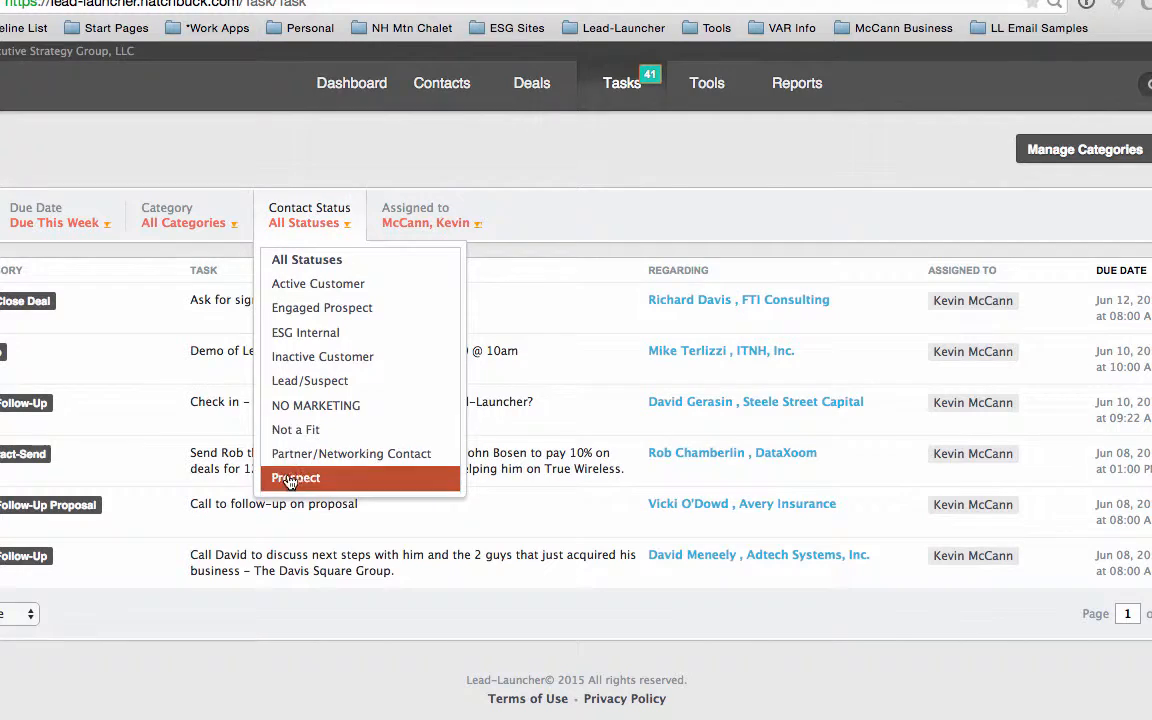
left_click(294, 478)
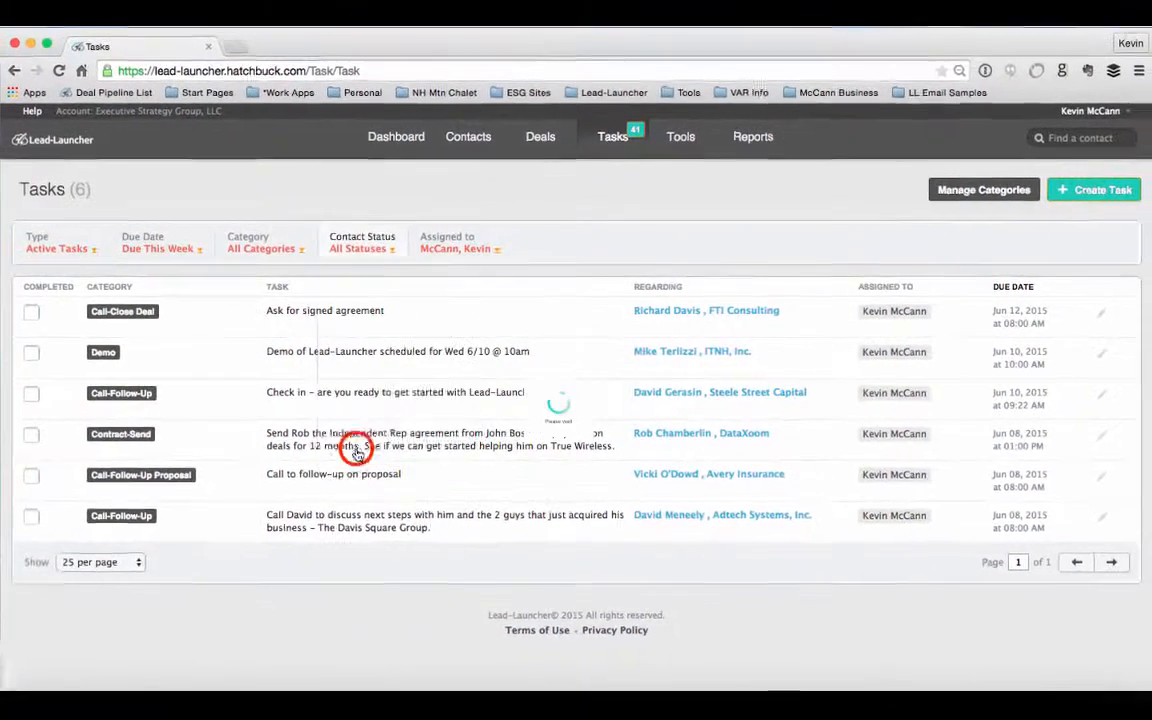
left_click(362, 248)
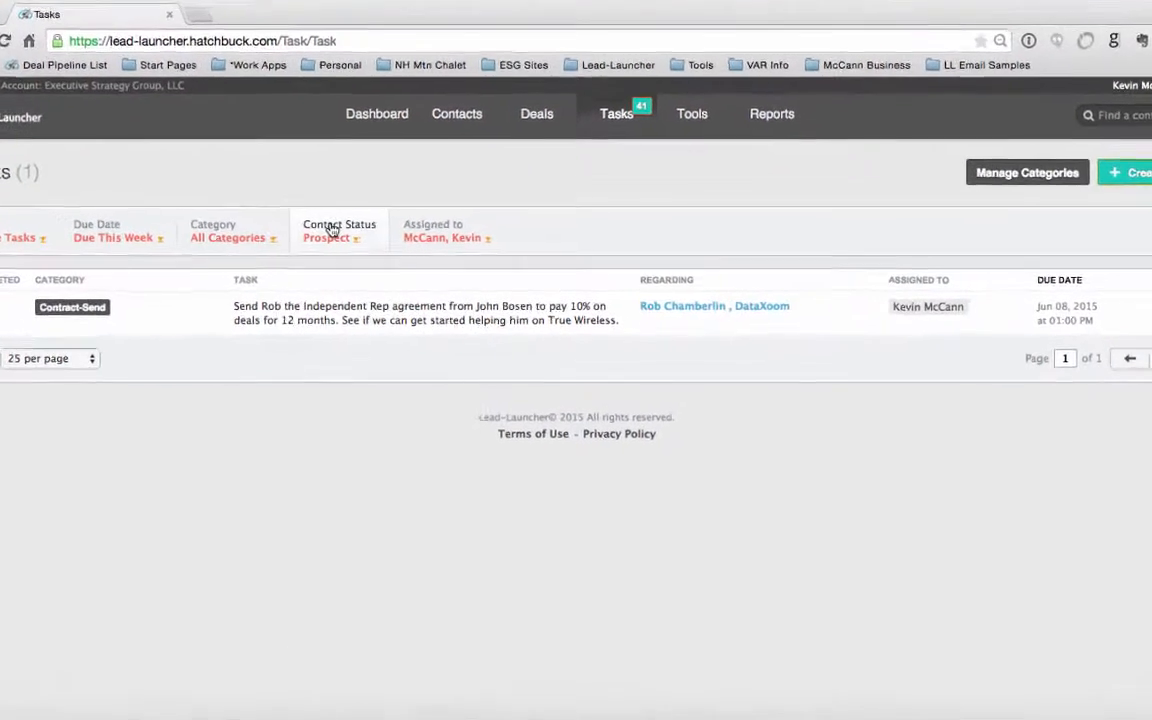
left_click(339, 230)
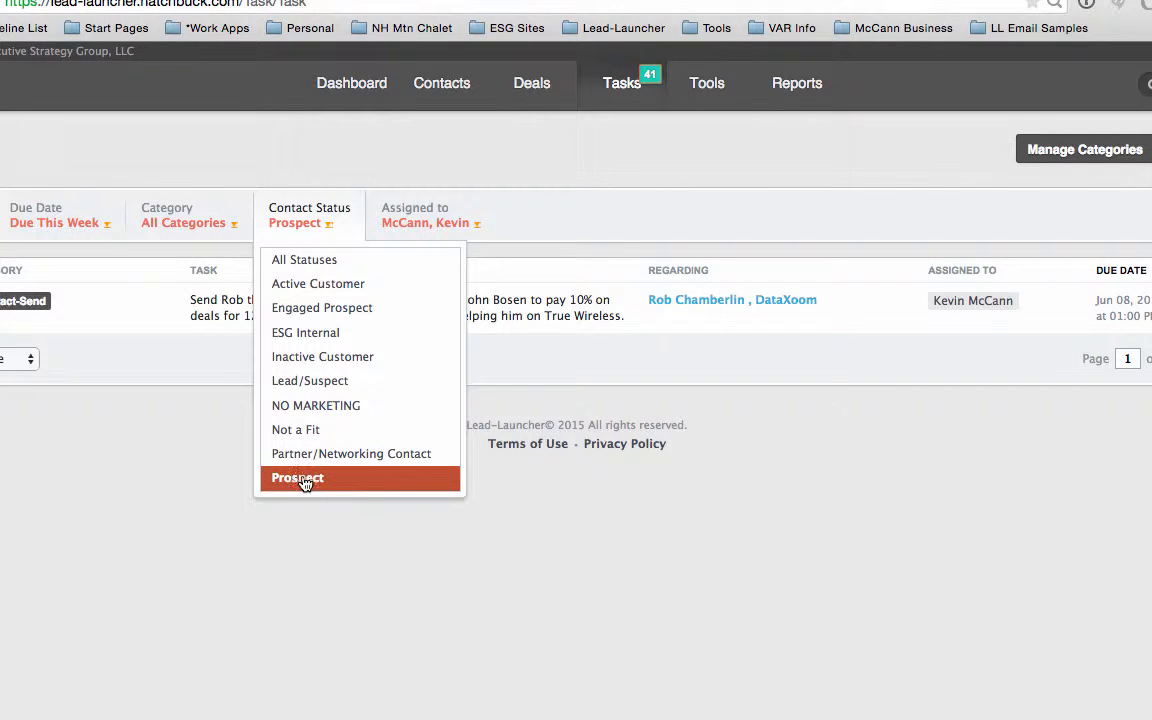
left_click(297, 477)
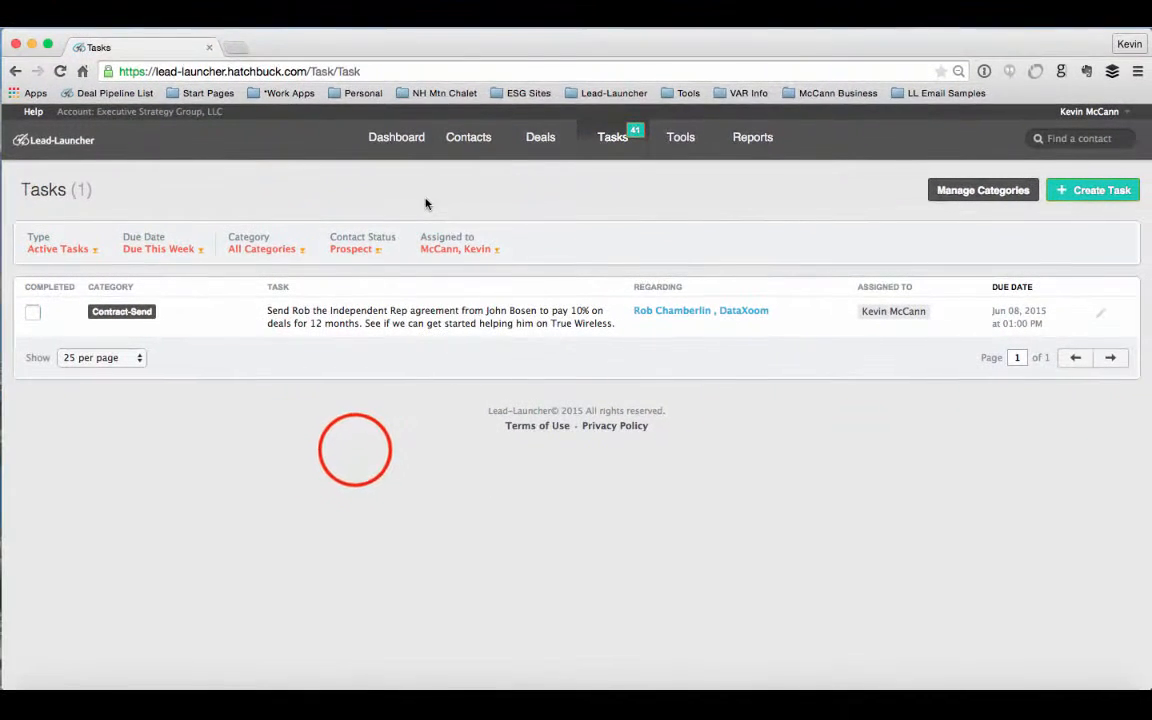
Set Type to All Tasks and clear the Prospect status filter, showing 213 tasks.
left_click(57, 248)
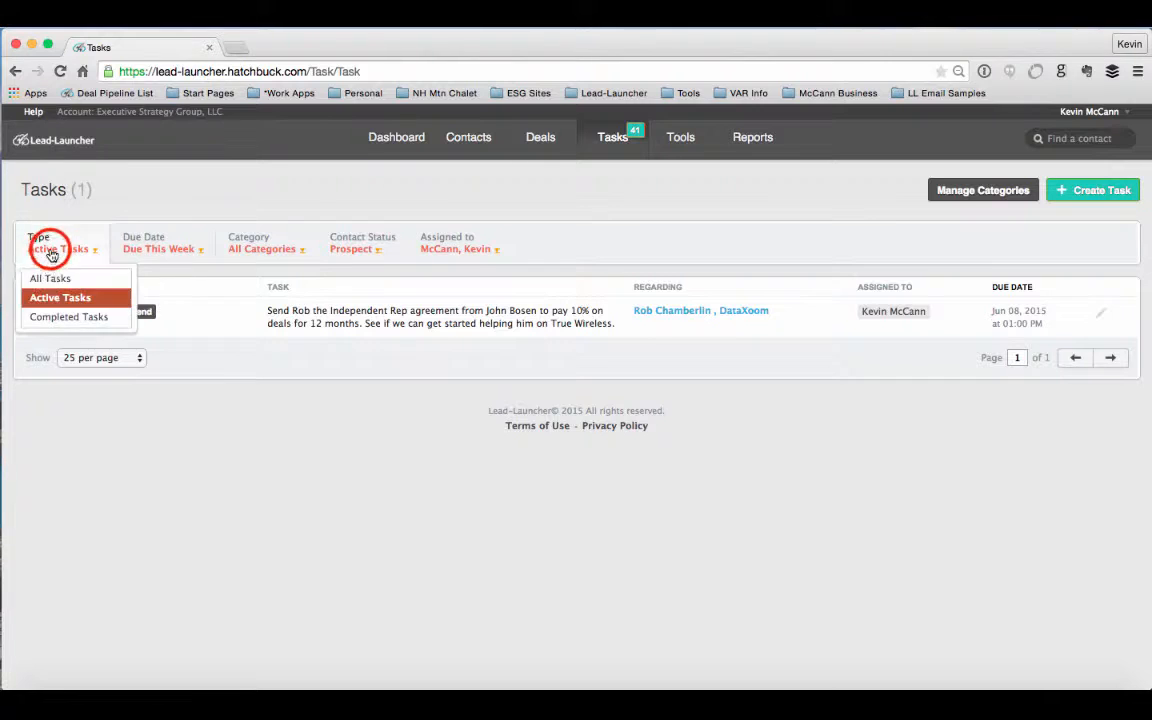
left_click(145, 243)
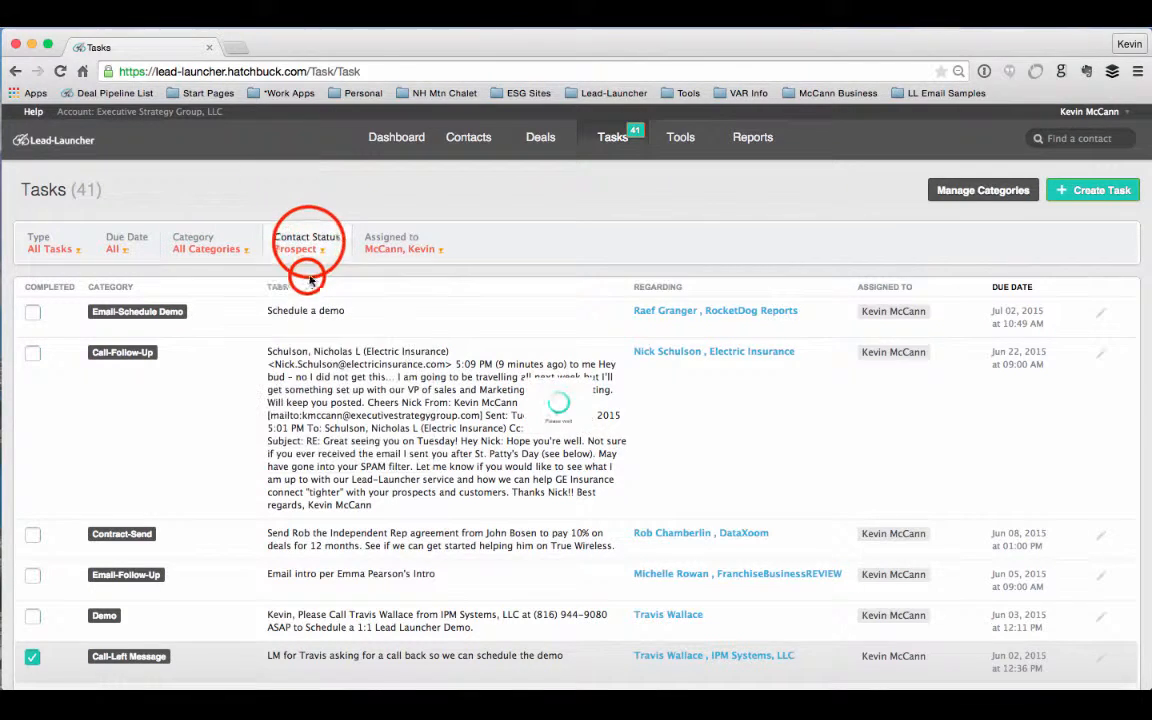
left_click(391, 243)
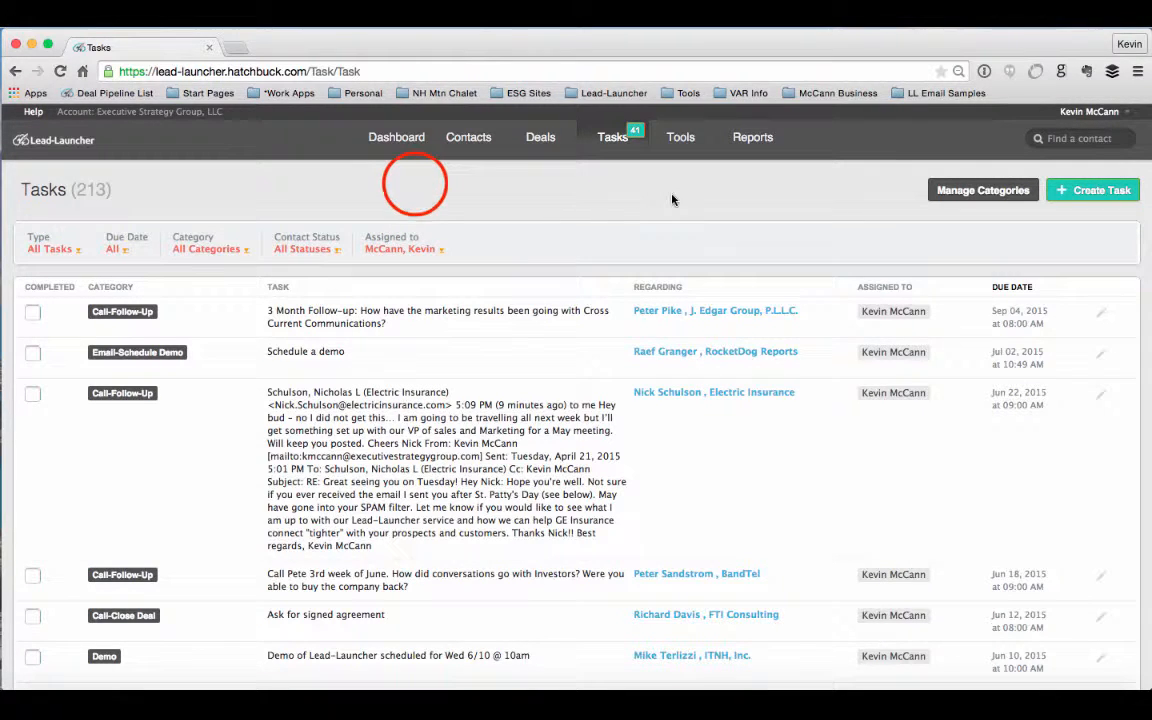
mouse_move(545, 195)
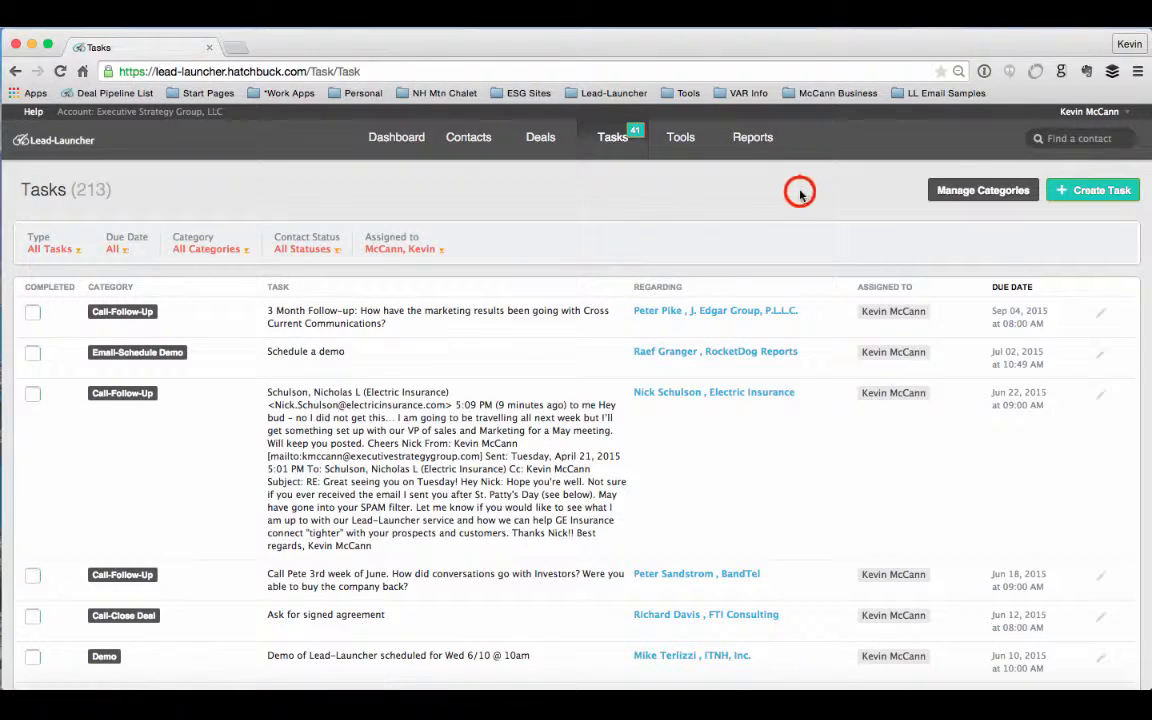
mouse_move(573, 194)
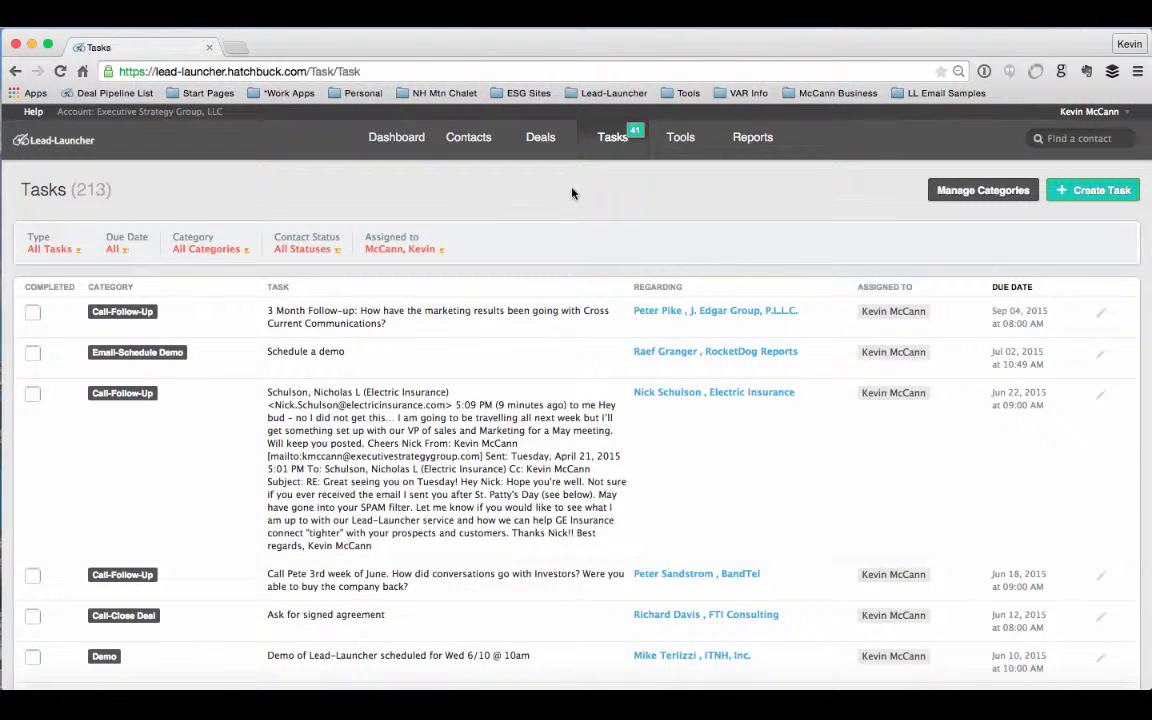